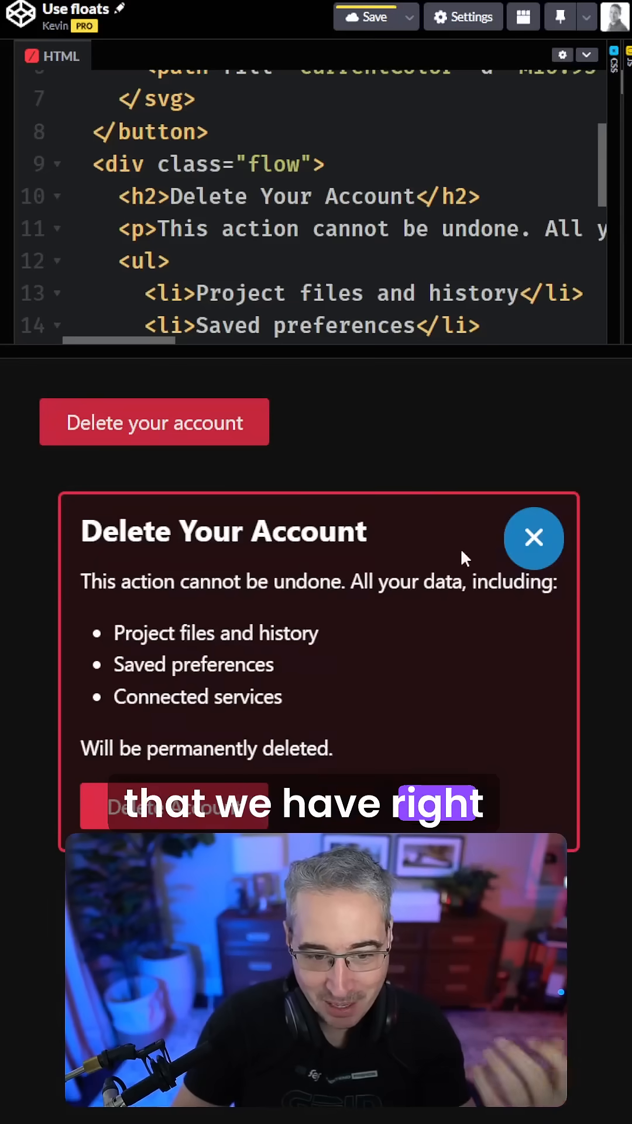
mouse_move(404, 413)
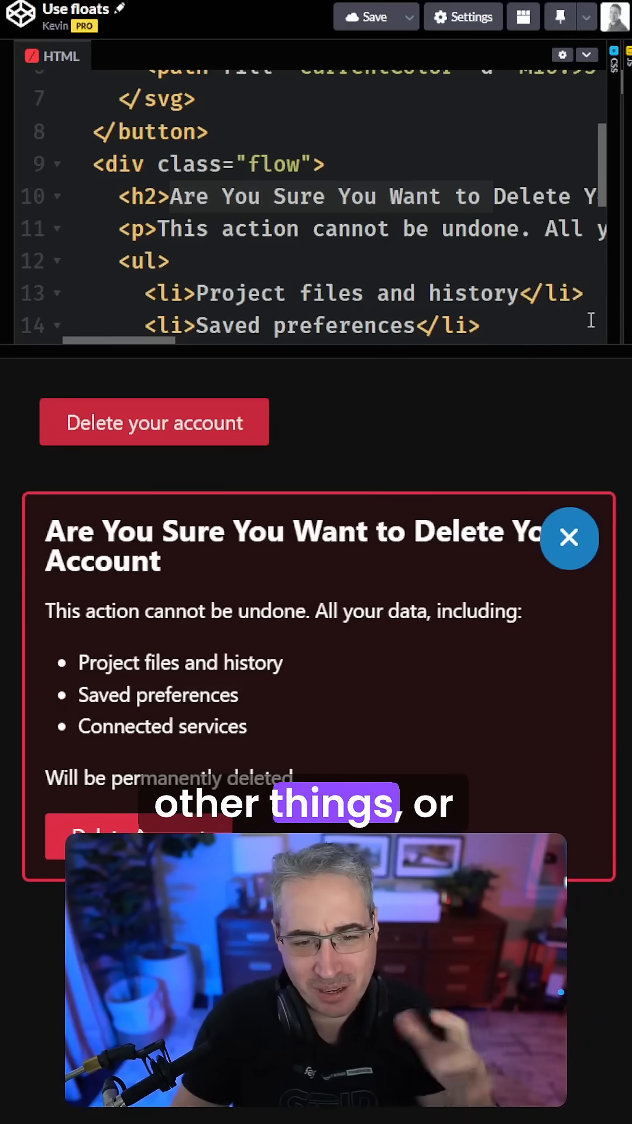
- Replace .close-dialog's absolute positioning with float: right in the CSS panel
click(98, 57)
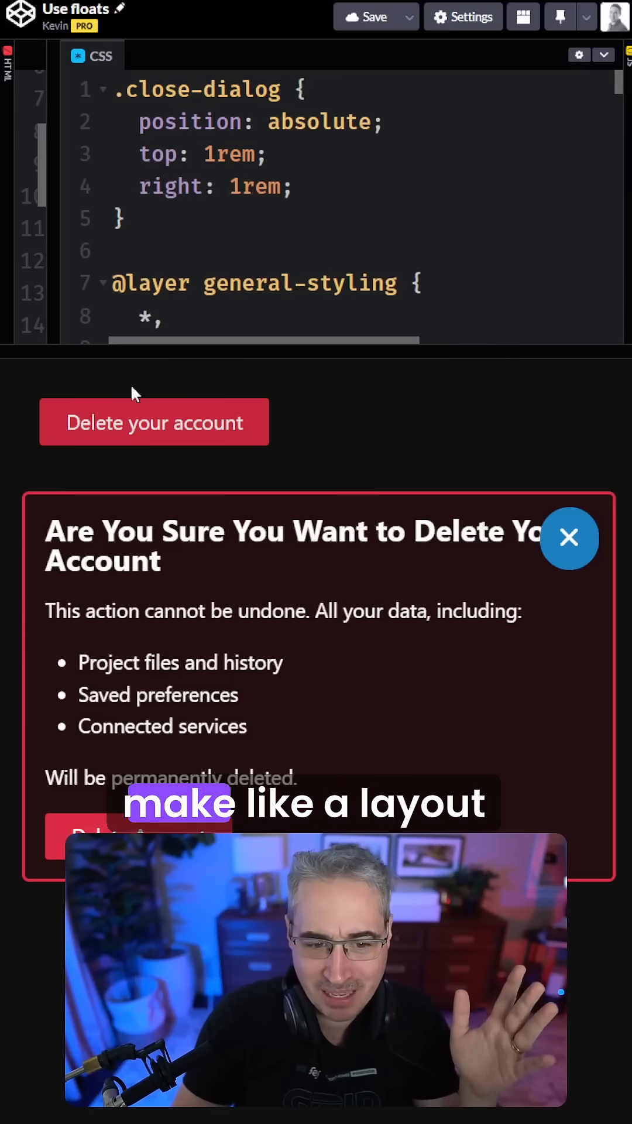
mouse_move(536, 384)
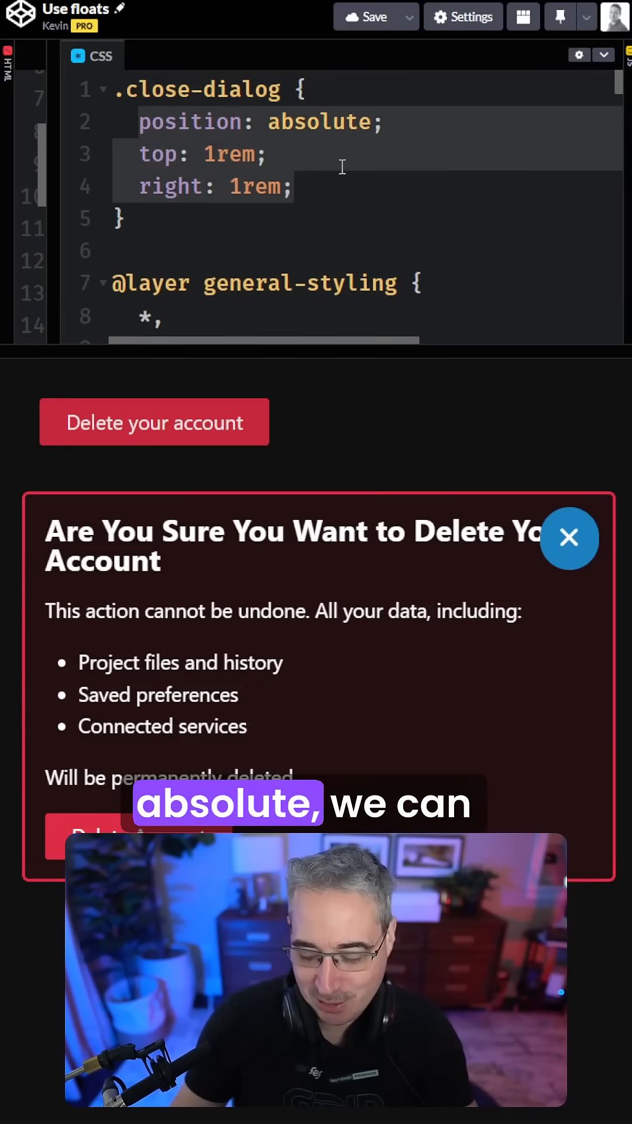
text(float: right;)
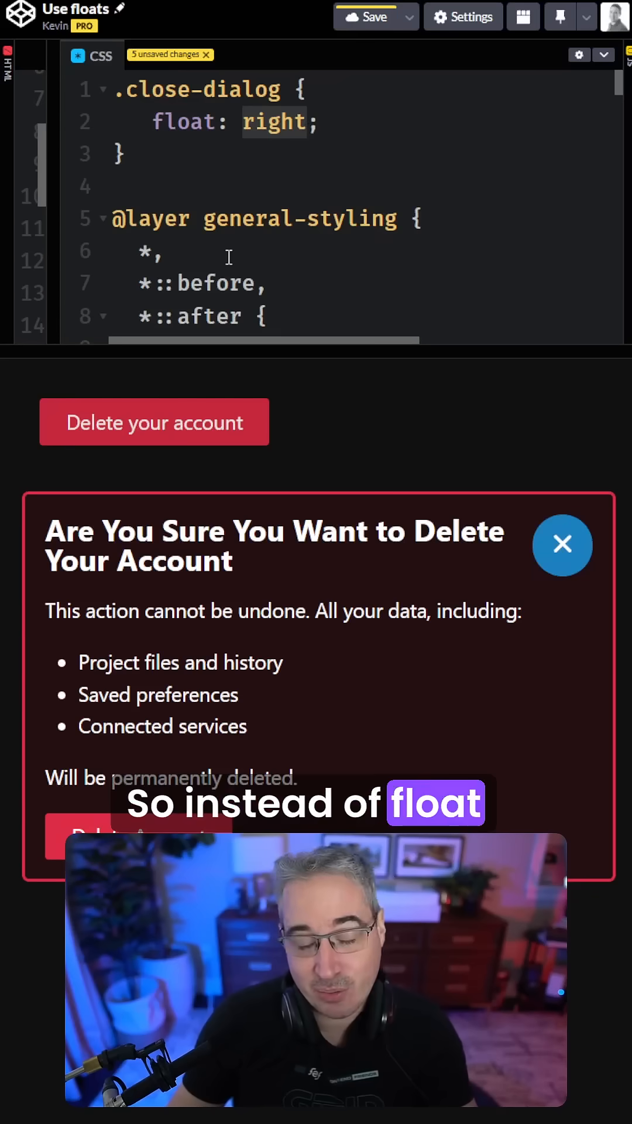
- Change the float to inline-end and reopen the delete-account dialog to check it
text(inline-end)
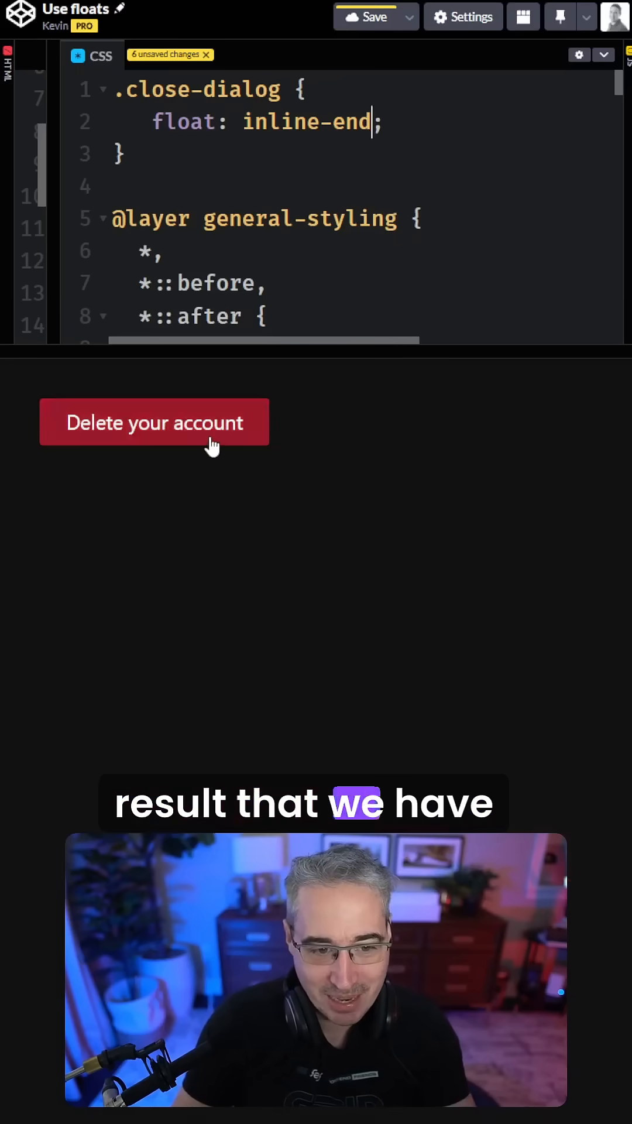
click(155, 422)
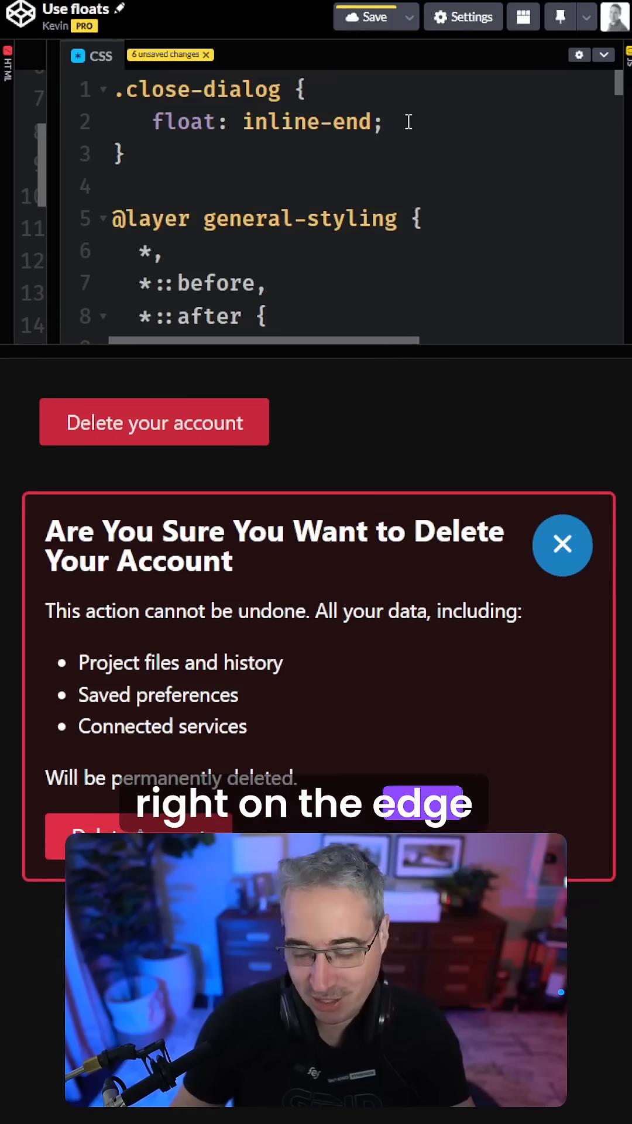
- Add margin-inline-start: 4rem to .close-dialog so the heading wraps earlier
text(margin-inline-start:)
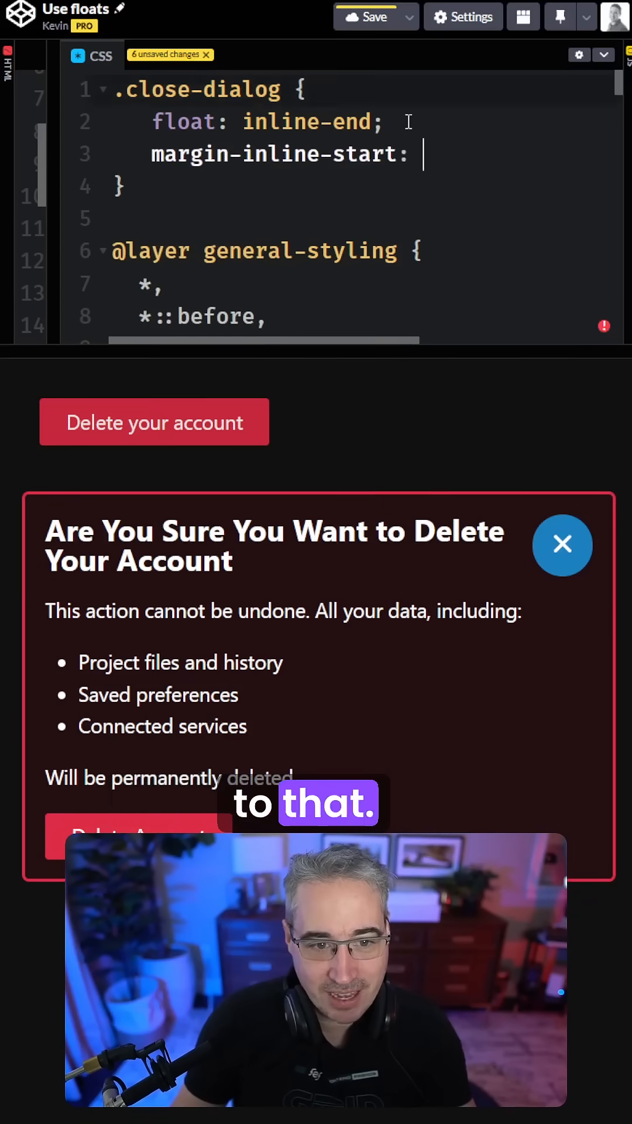
text(4rem;)
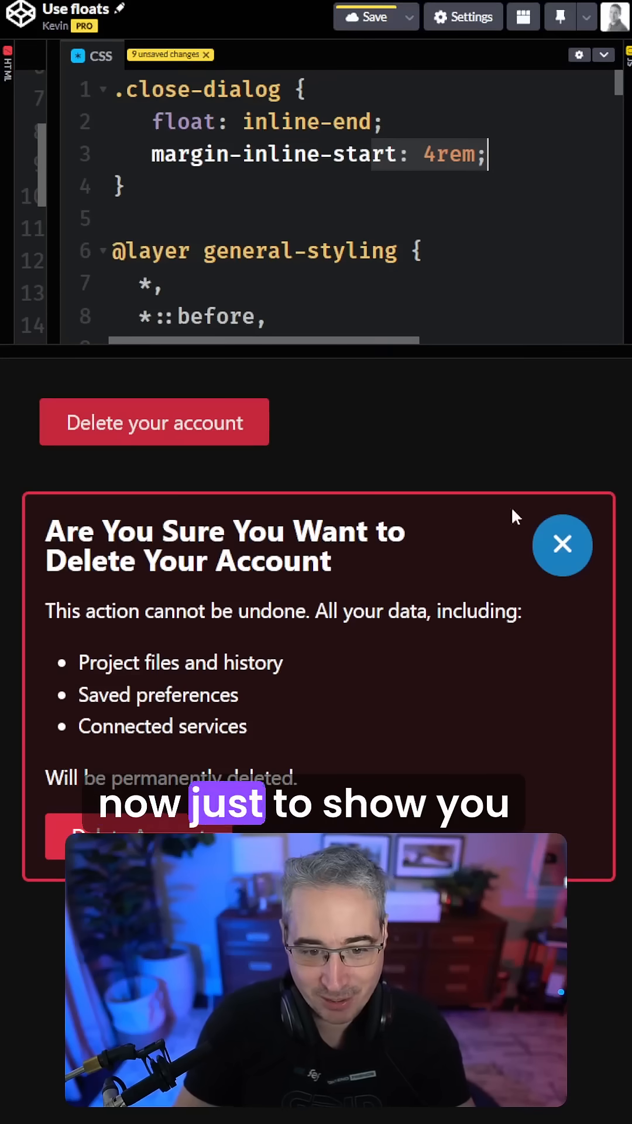